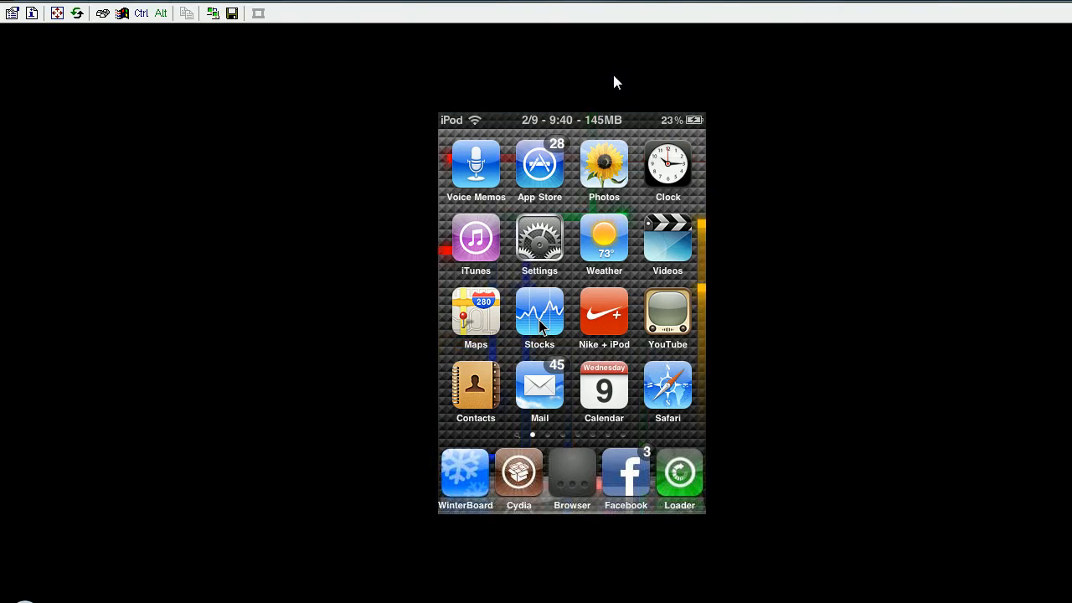
Launch Cydia from the iPod dock and let its Home page load
{"action": "left_click", "coordinate": [519, 471]}
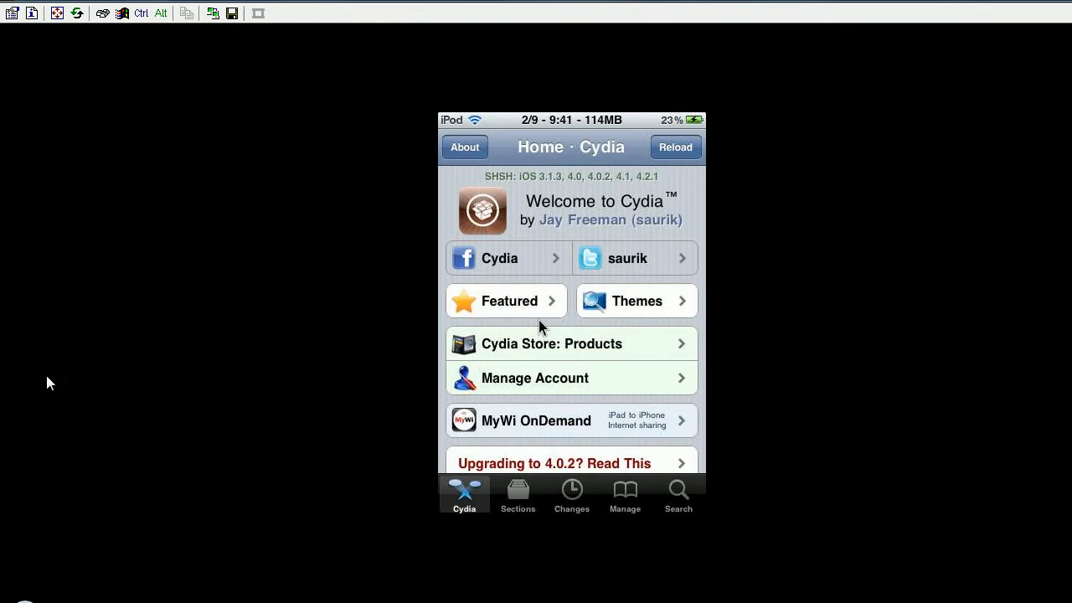
{"action": "mouse_move", "coordinate": [726, 258]}
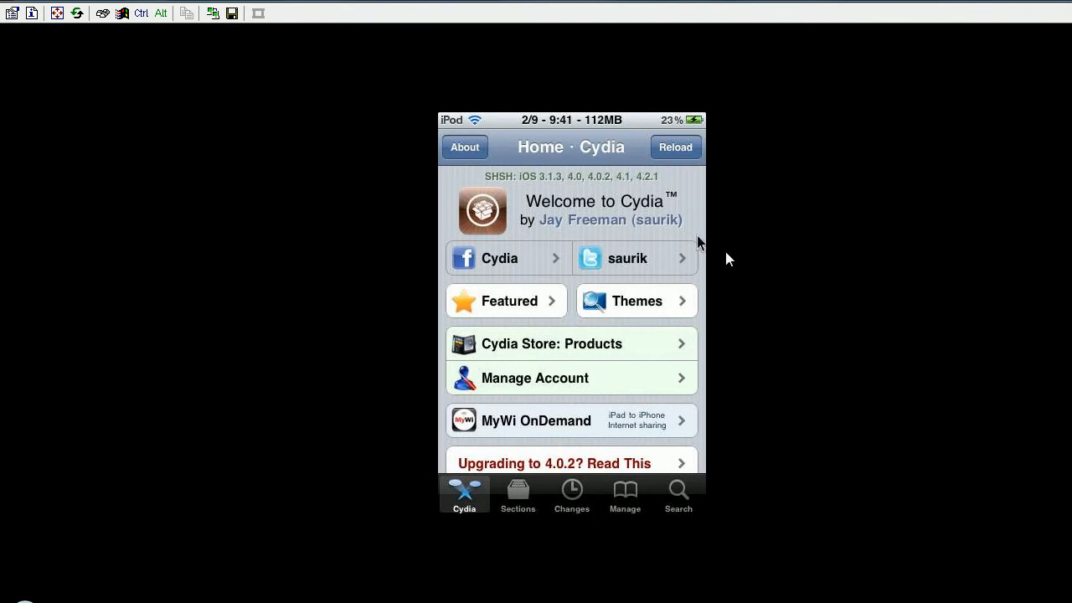
{"action": "mouse_move", "coordinate": [703, 126]}
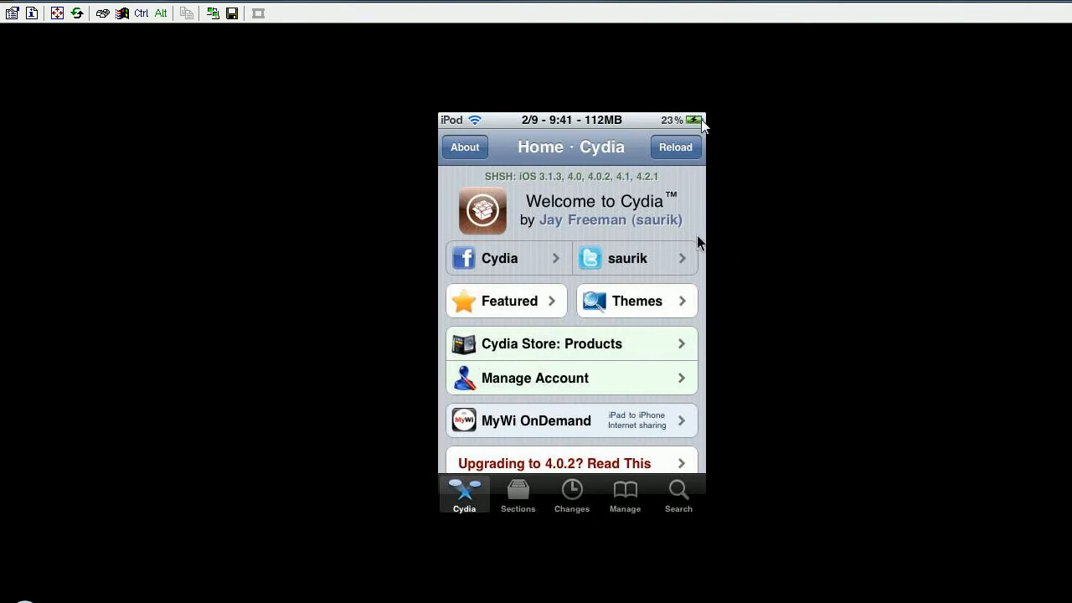
{"action": "mouse_move", "coordinate": [639, 490]}
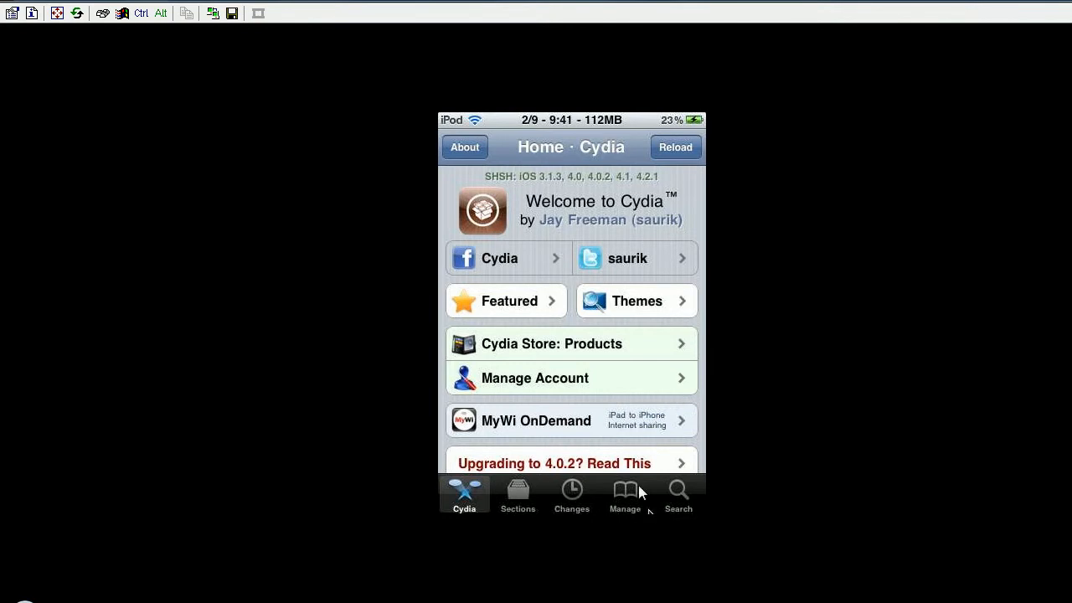
Browse Cydia's Addons section via Manage > Sections and scroll to the SBSettings toggles
{"action": "left_click", "coordinate": [625, 494]}
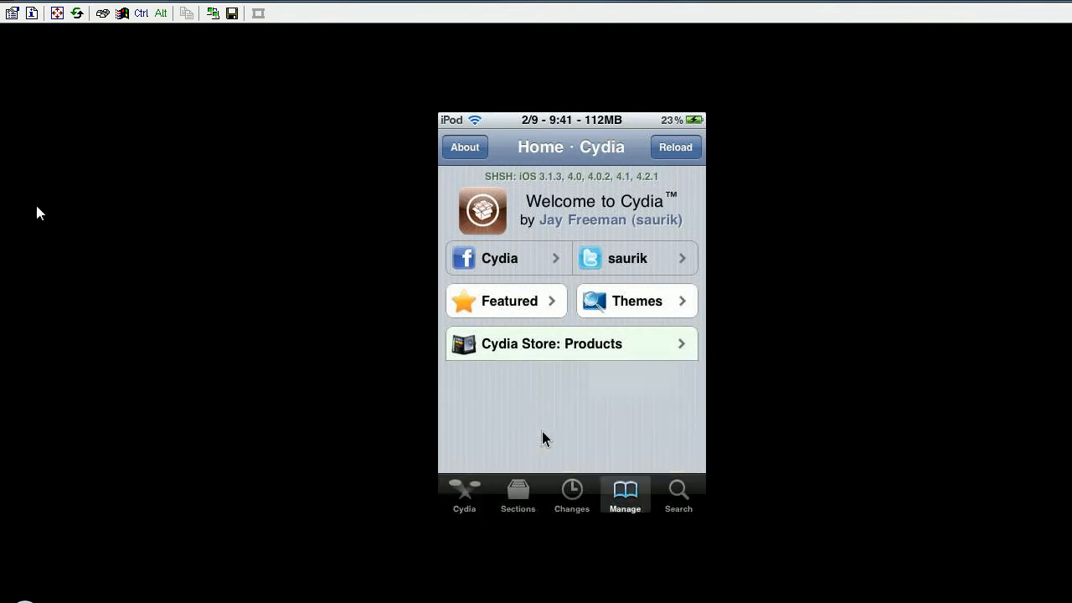
{"action": "left_click", "coordinate": [516, 493]}
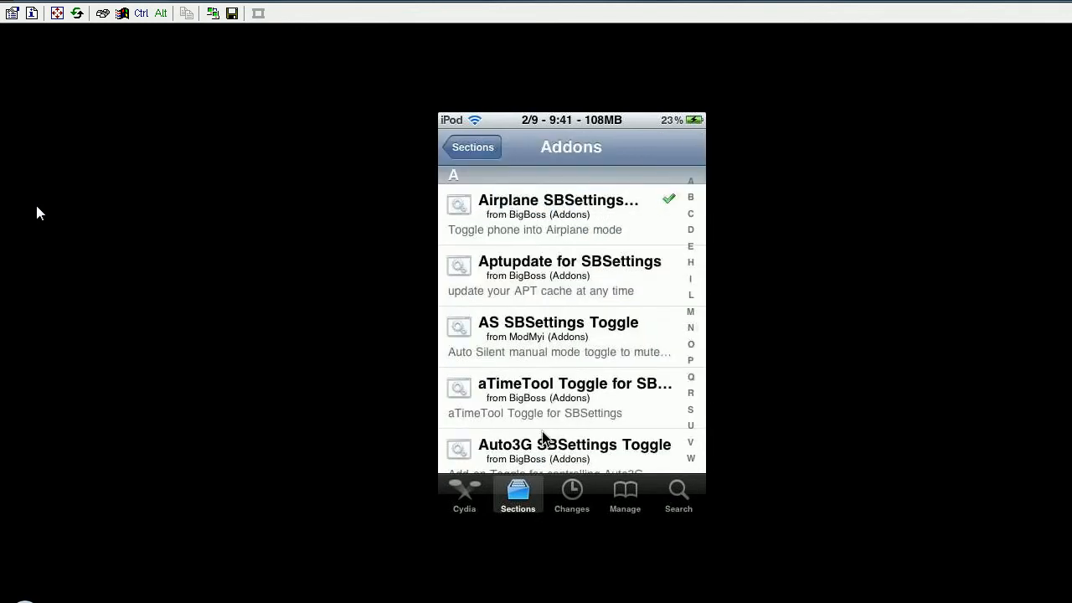
{"action": "left_click", "coordinate": [690, 409]}
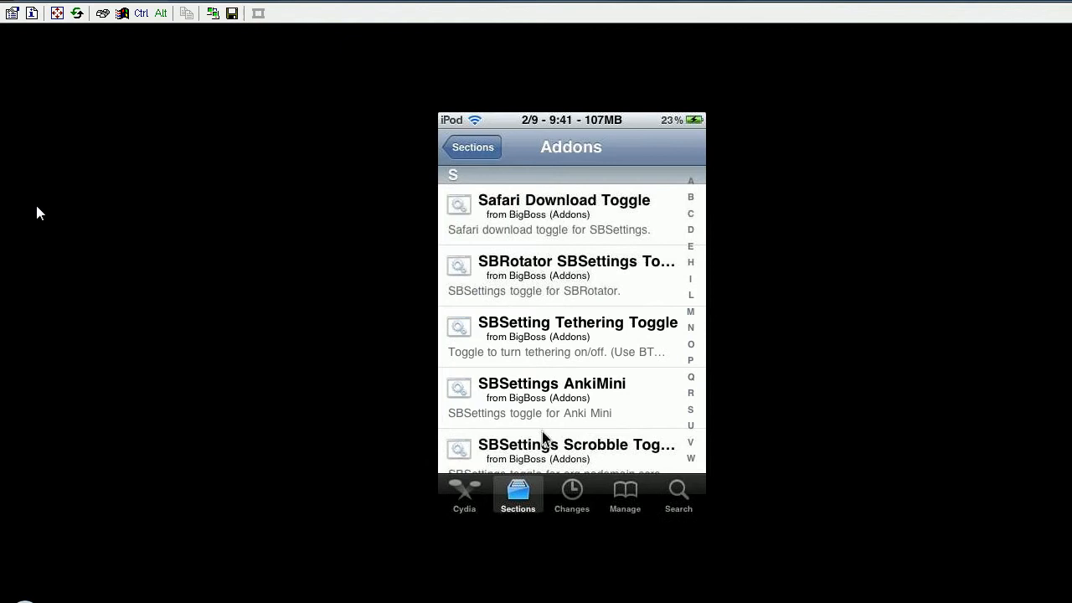
{"action": "scroll", "scroll_direction": "down", "scroll_amount": 3}
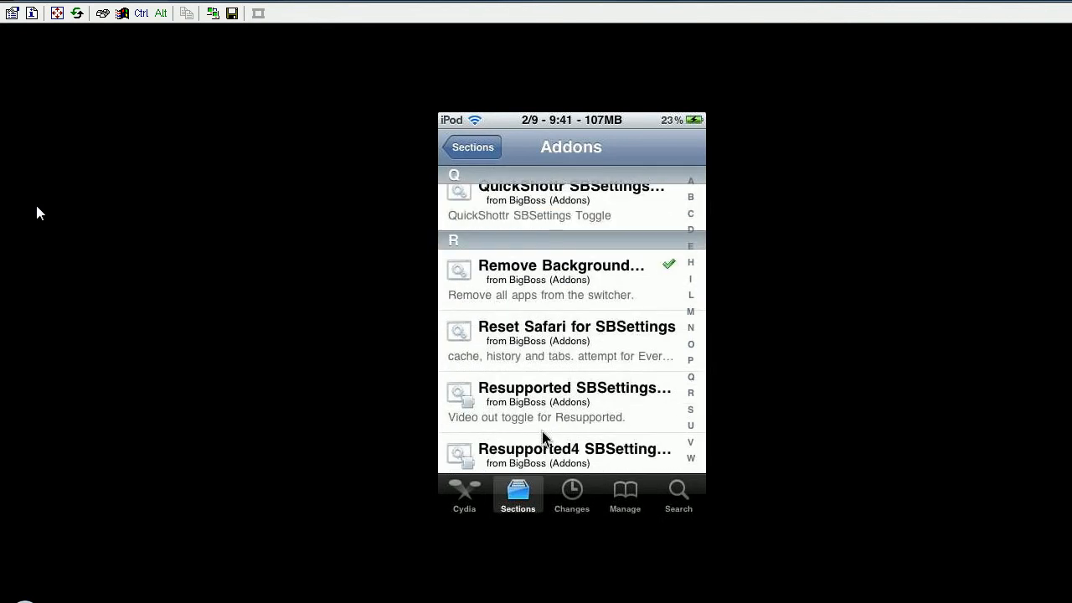
{"action": "left_click", "coordinate": [561, 280]}
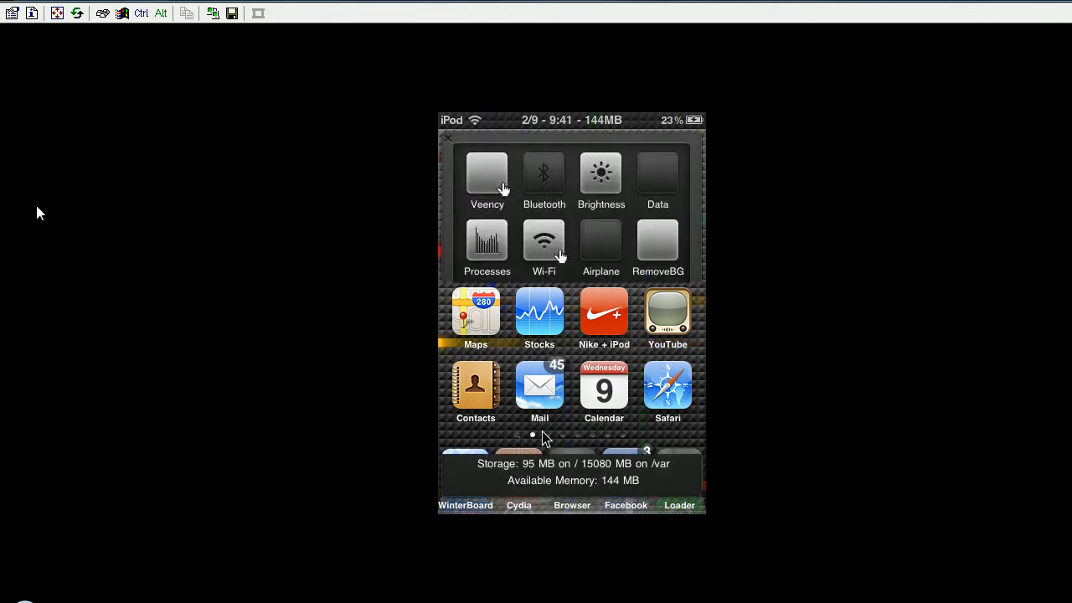
Scroll down to reveal the SBSettings panel with the RemoveBG toggle
{"action": "scroll", "scroll_direction": "down", "scroll_amount": 3}
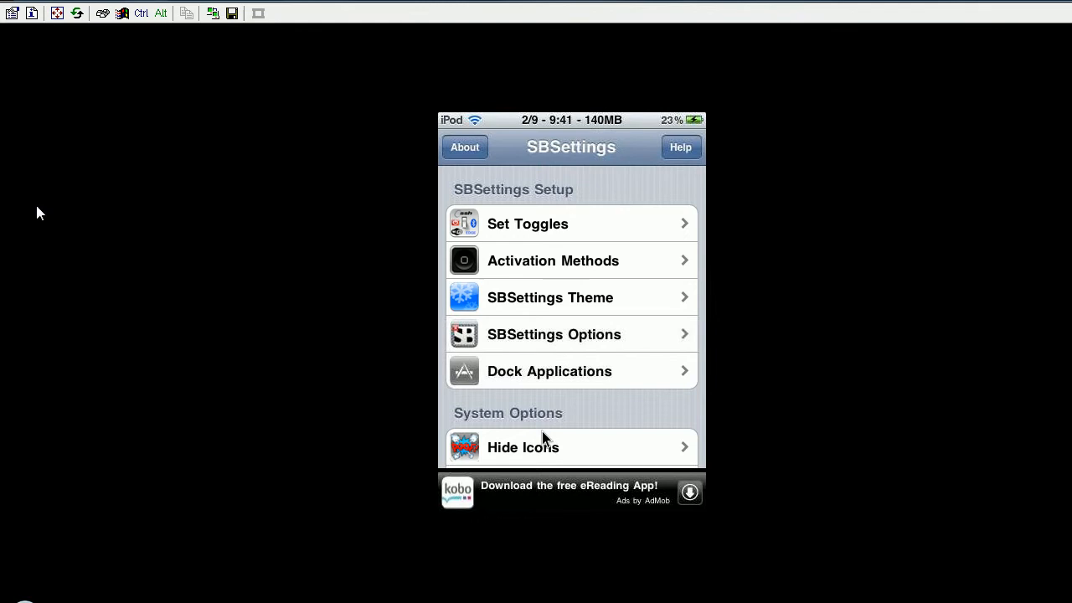
Open Set Toggles and scroll to verify RemoveBG is switched on
{"action": "left_click", "coordinate": [528, 223]}
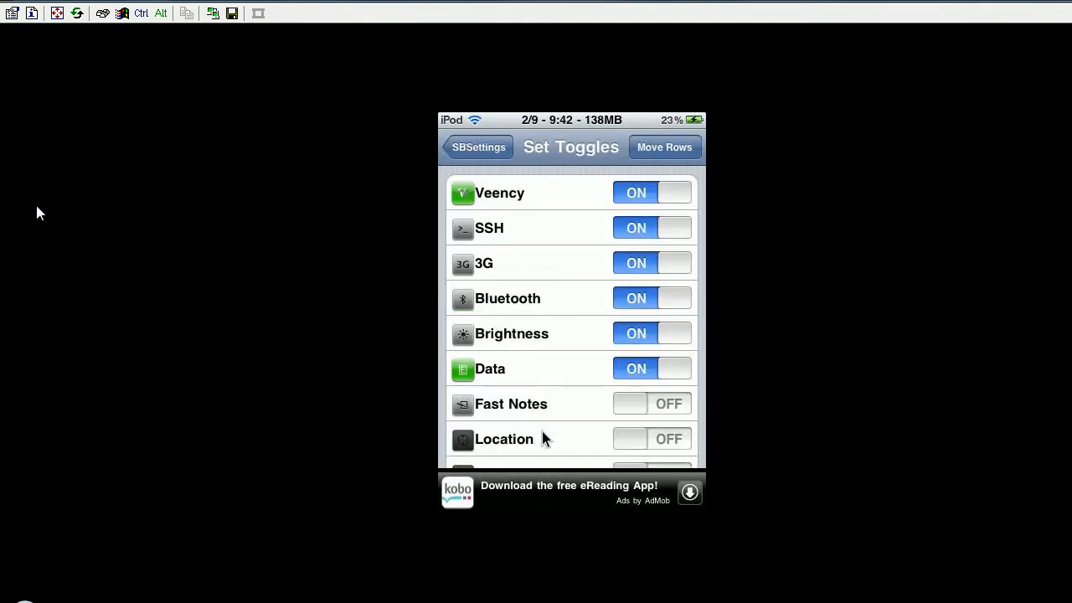
{"action": "scroll", "scroll_direction": "down", "scroll_amount": 3}
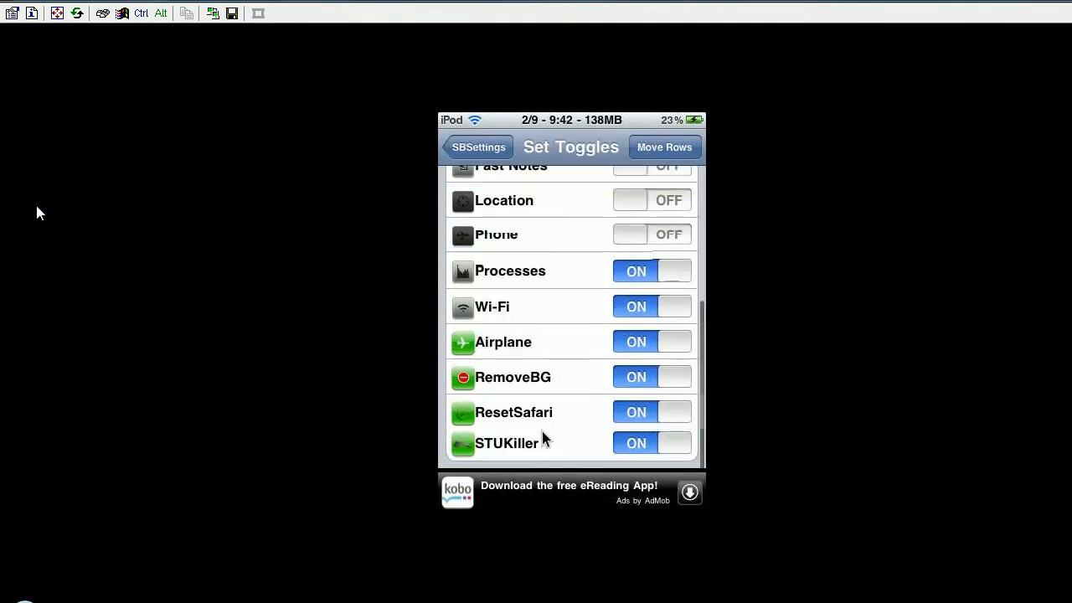